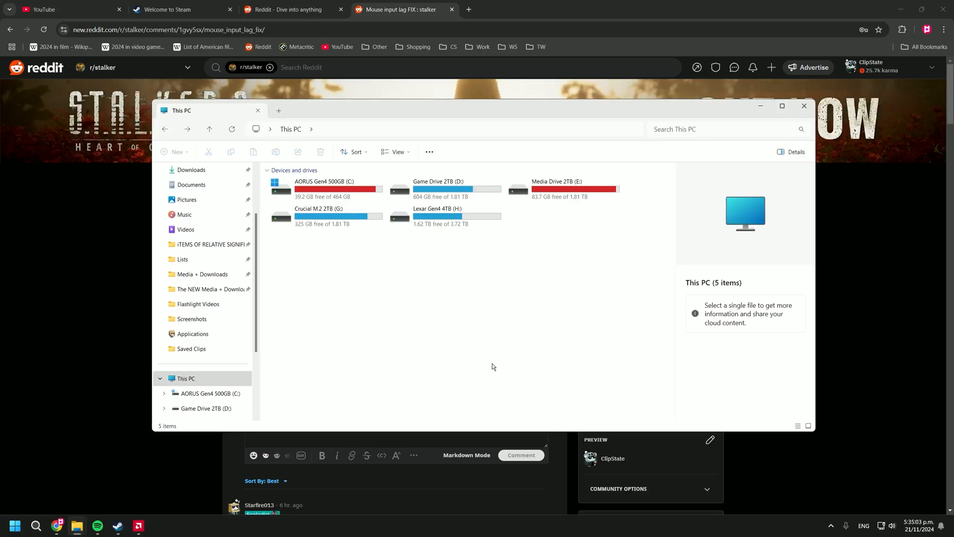
pyautogui.moveTo(502, 301)
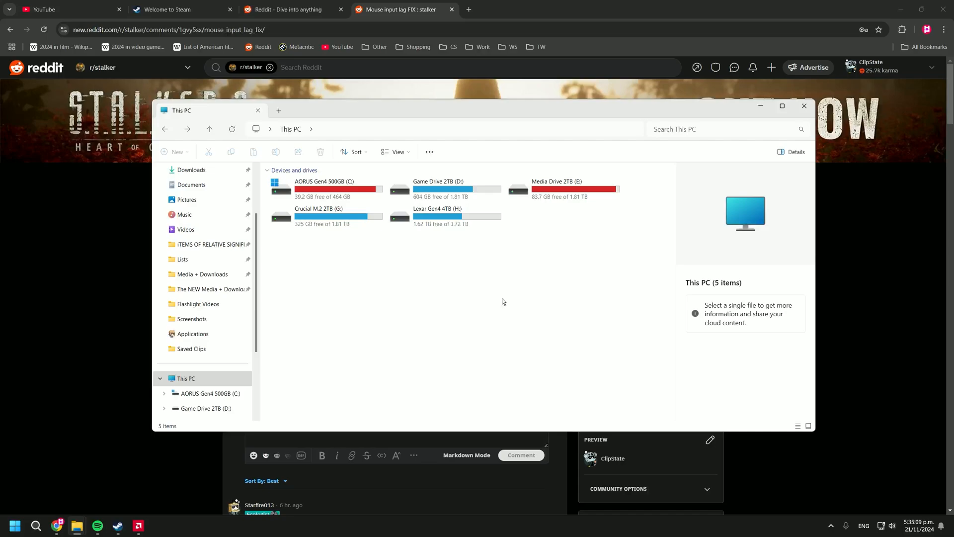
pyautogui.moveTo(510, 342)
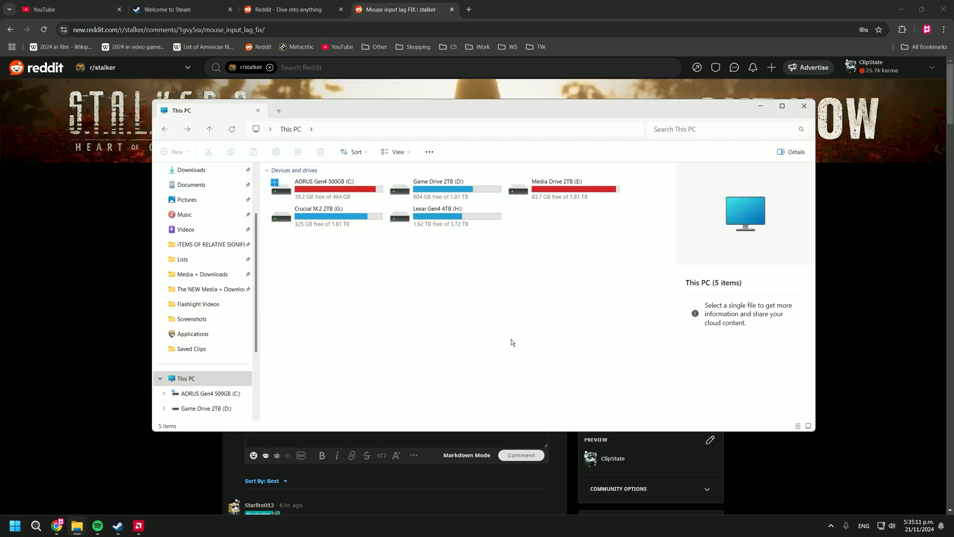
pyautogui.moveTo(524, 333)
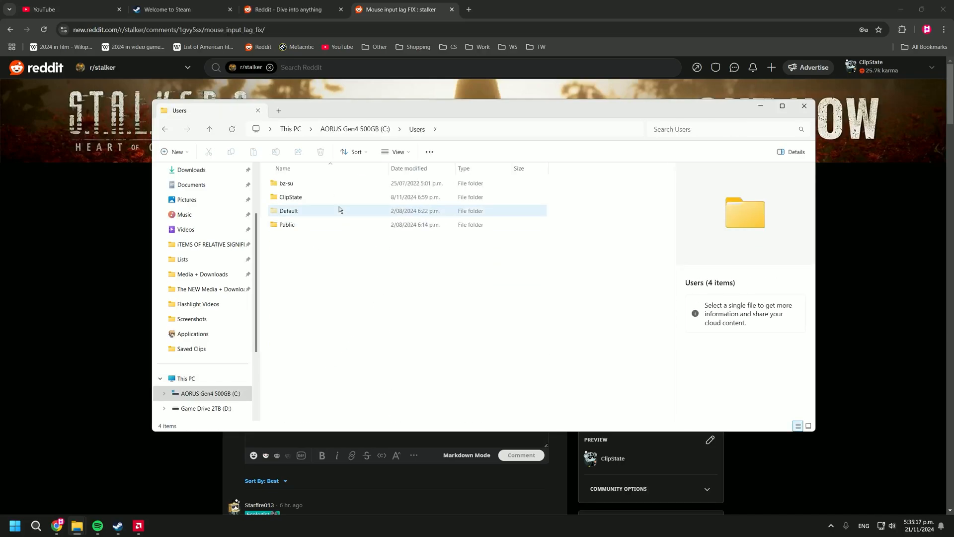
# Step: Open the user folder, then AppData and Local, scrolling down to the Stalker2 folder
pyautogui.doubleClick(290, 196)
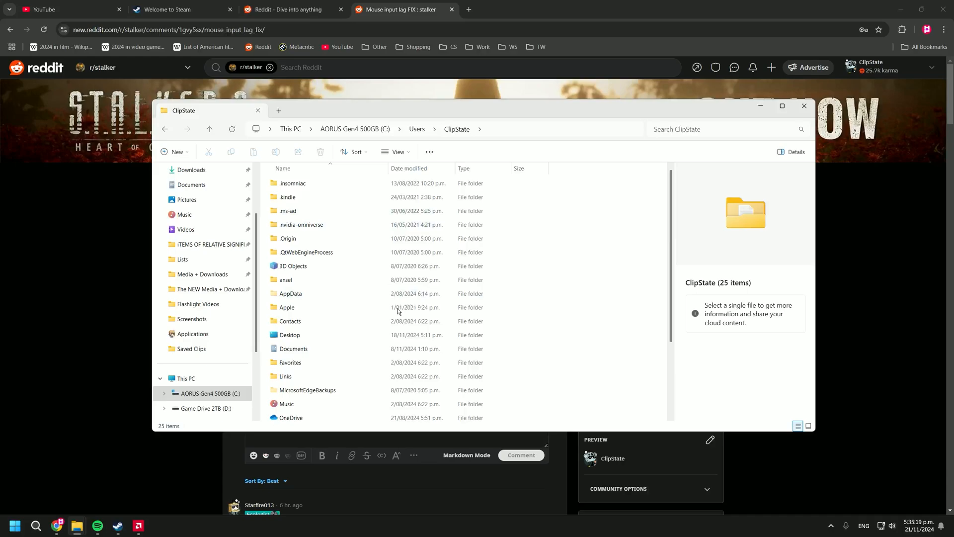
pyautogui.doubleClick(290, 293)
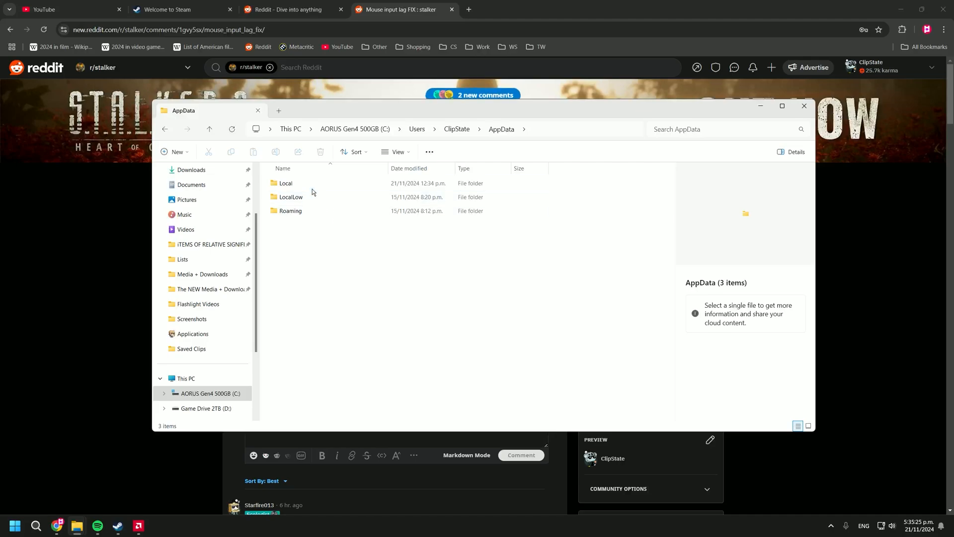
pyautogui.doubleClick(284, 184)
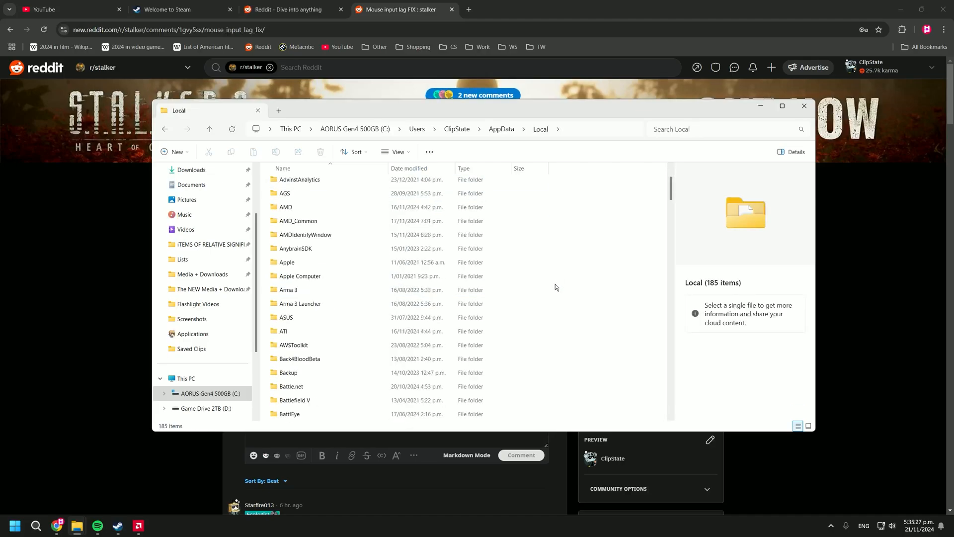
pyautogui.scroll(-3)
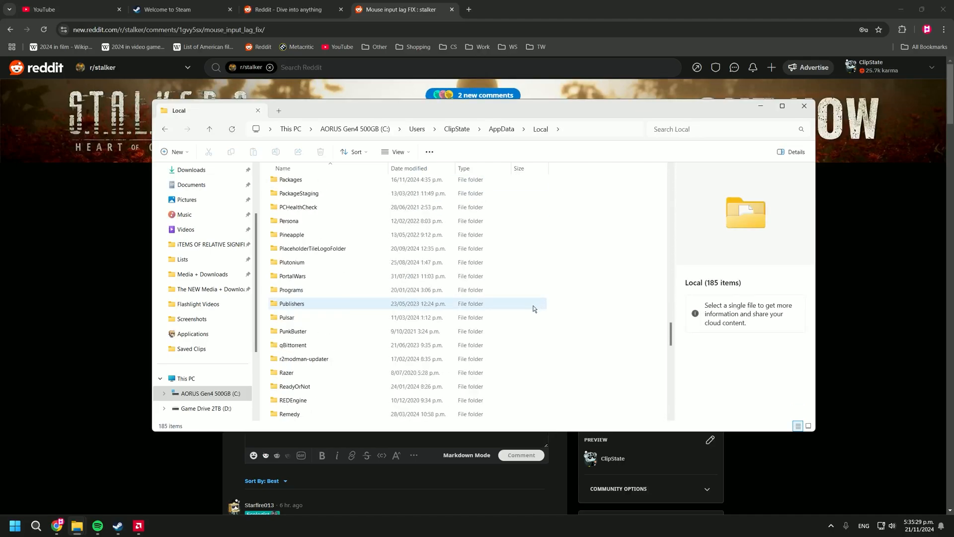
pyautogui.scroll(-3)
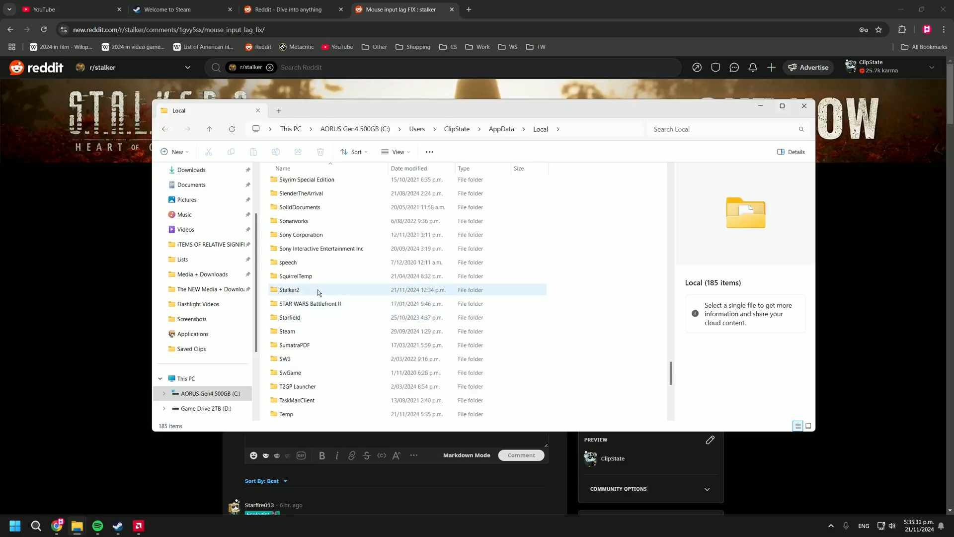
# Step: Open Stalker2 > Saved > Config > Windows to show Input.ini
pyautogui.doubleClick(290, 289)
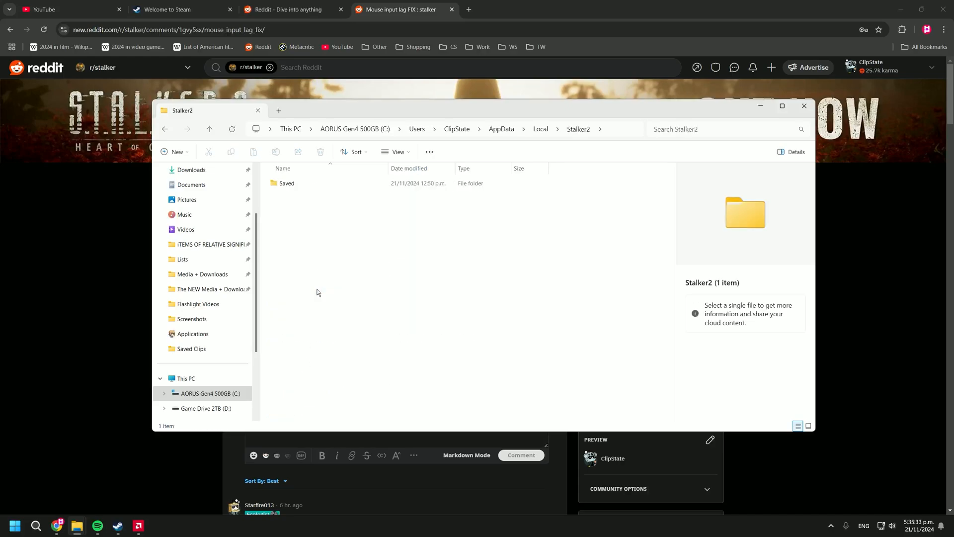
pyautogui.doubleClick(286, 183)
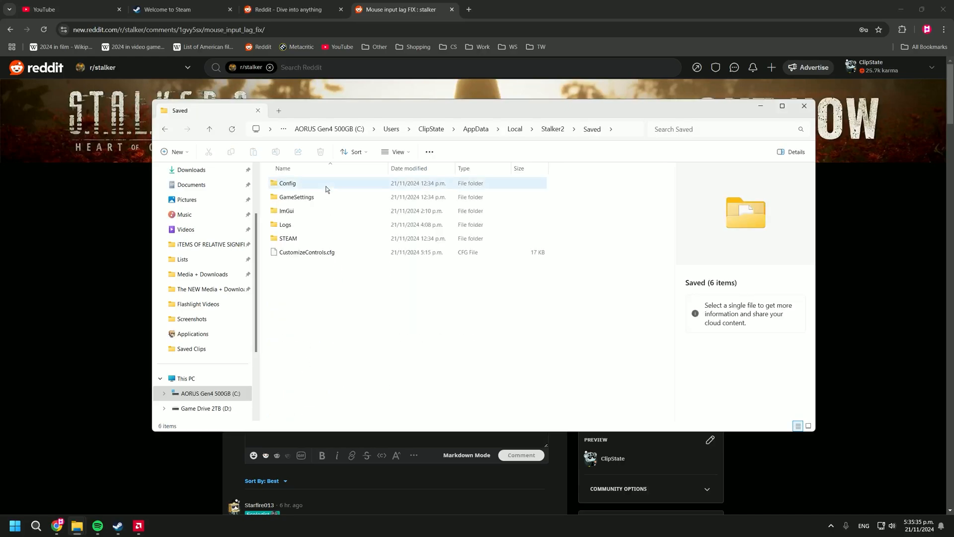
pyautogui.doubleClick(287, 182)
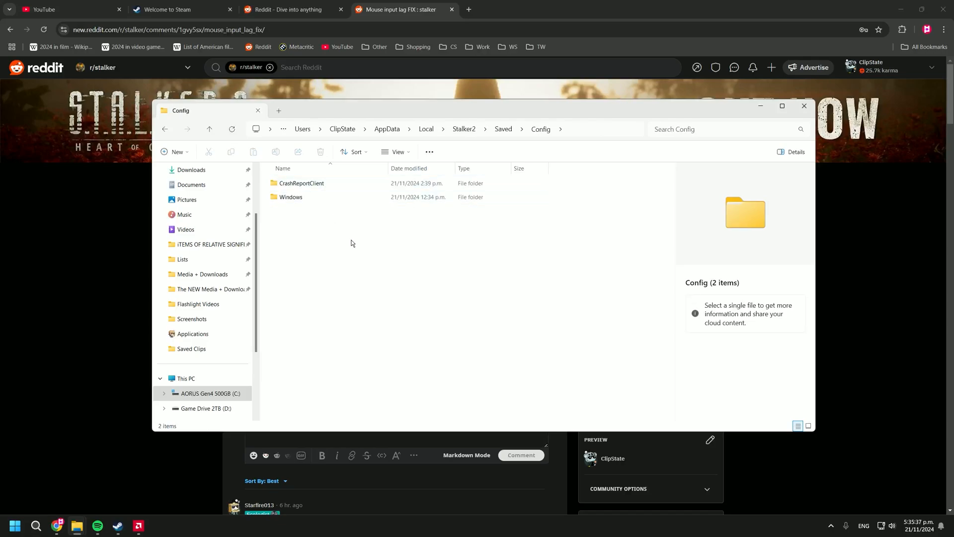
pyautogui.click(290, 197)
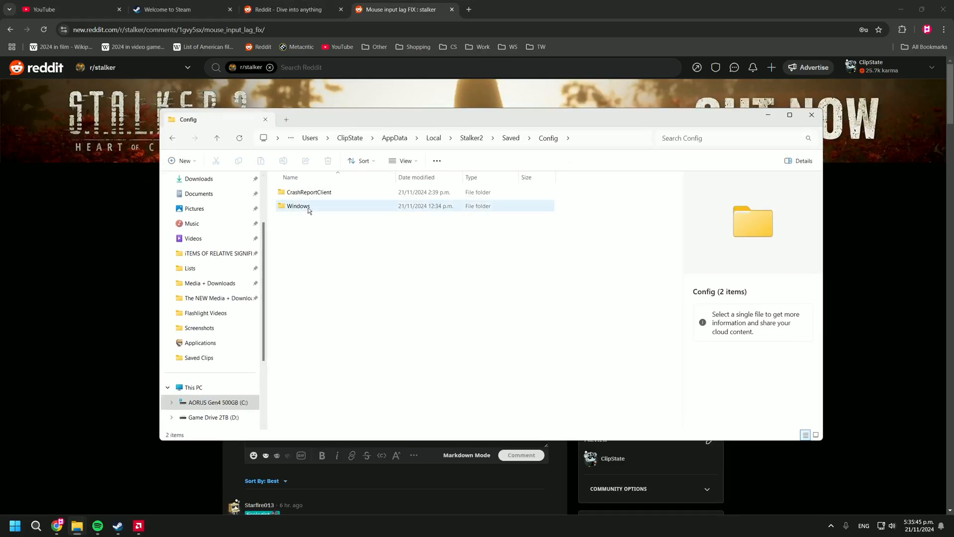
pyautogui.click(298, 206)
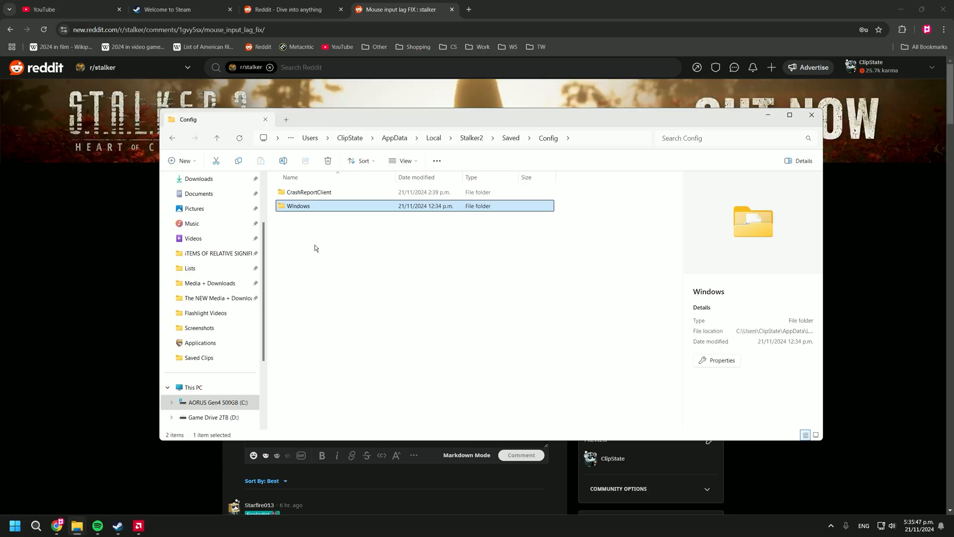
pyautogui.doubleClick(298, 205)
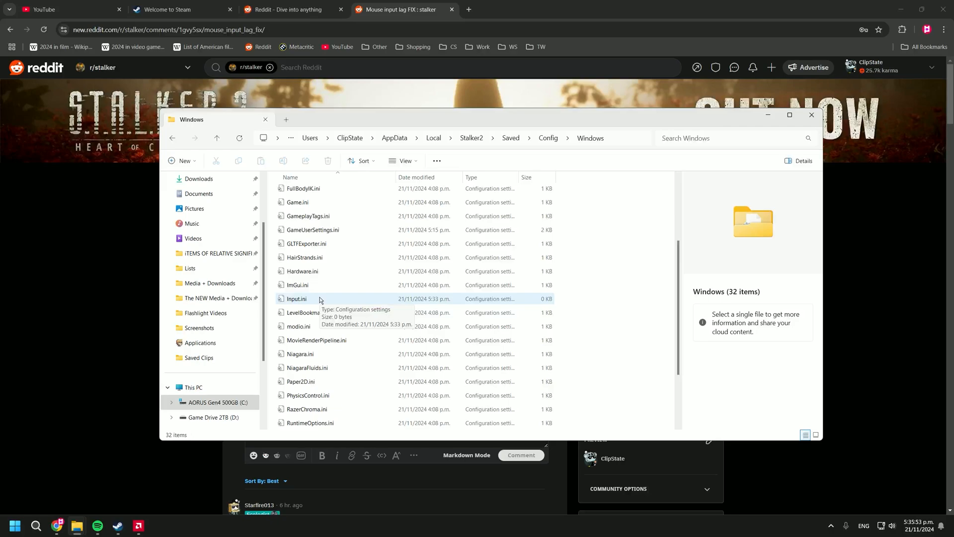
# Step: Open Input.ini in Notepad and focus its empty text area
pyautogui.doubleClick(296, 298)
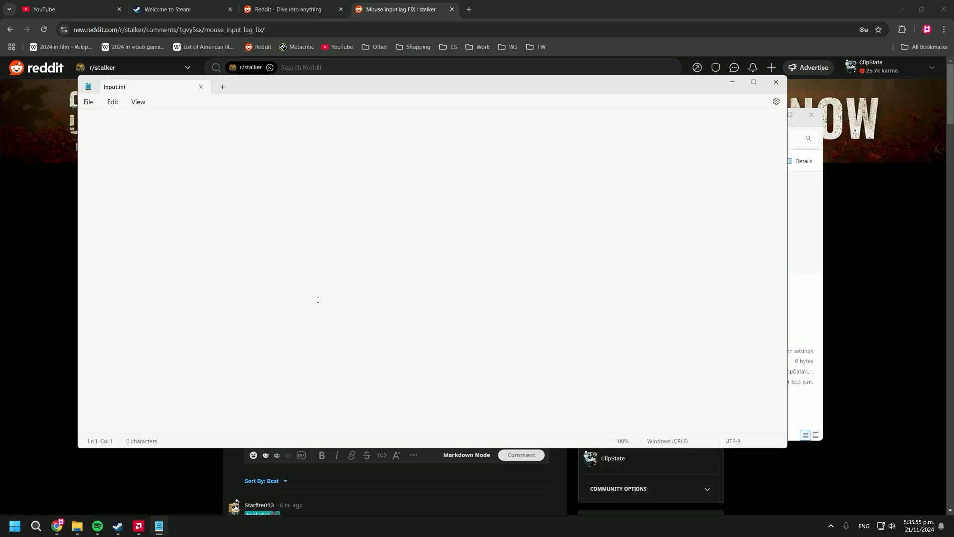
pyautogui.moveTo(856, 219)
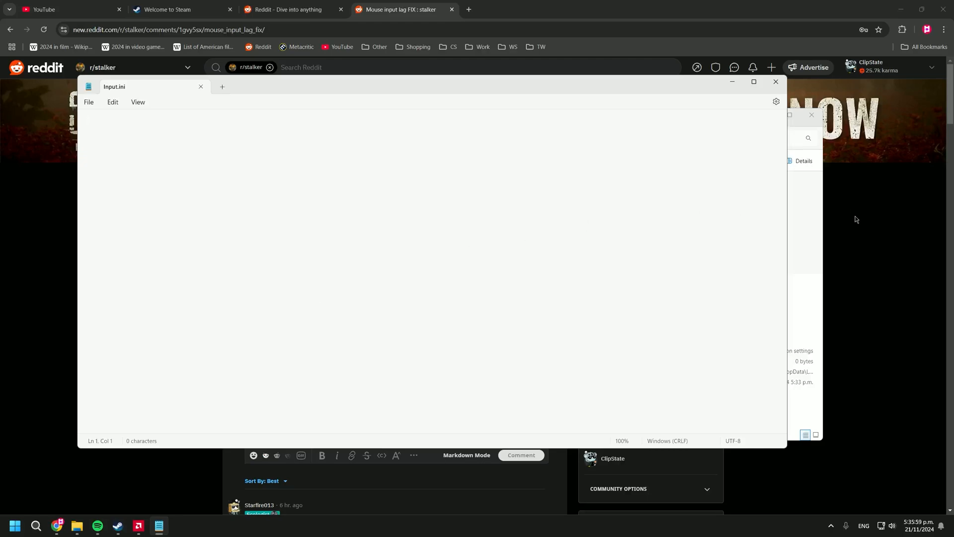
pyautogui.click(775, 81)
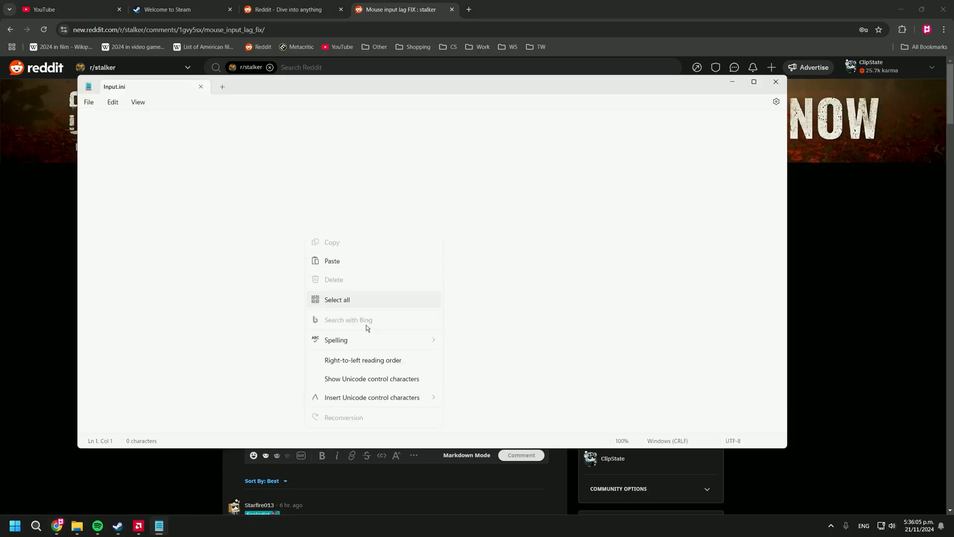
pyautogui.click(88, 102)
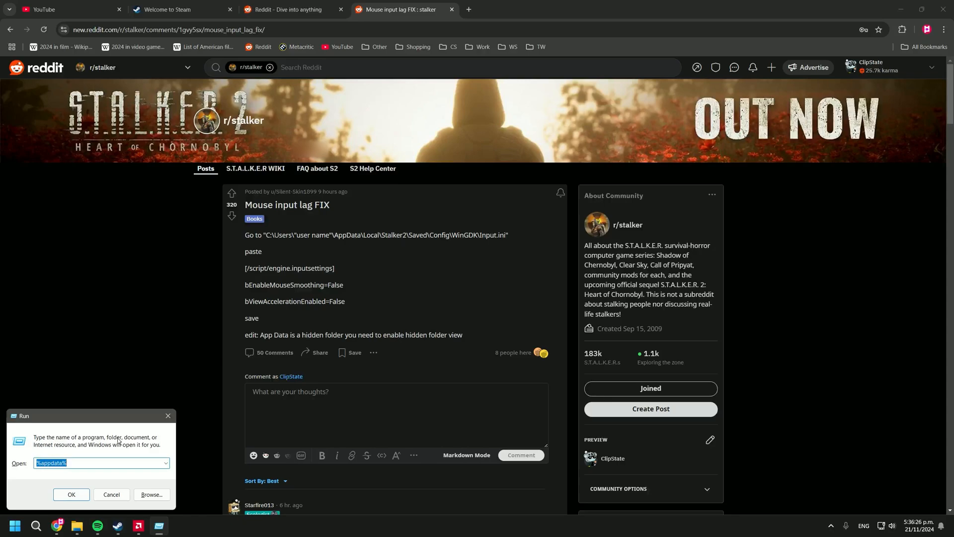
# Step: Open the Roaming folder via %appdata%, go up to AppData, and open an item there
pyautogui.click(71, 497)
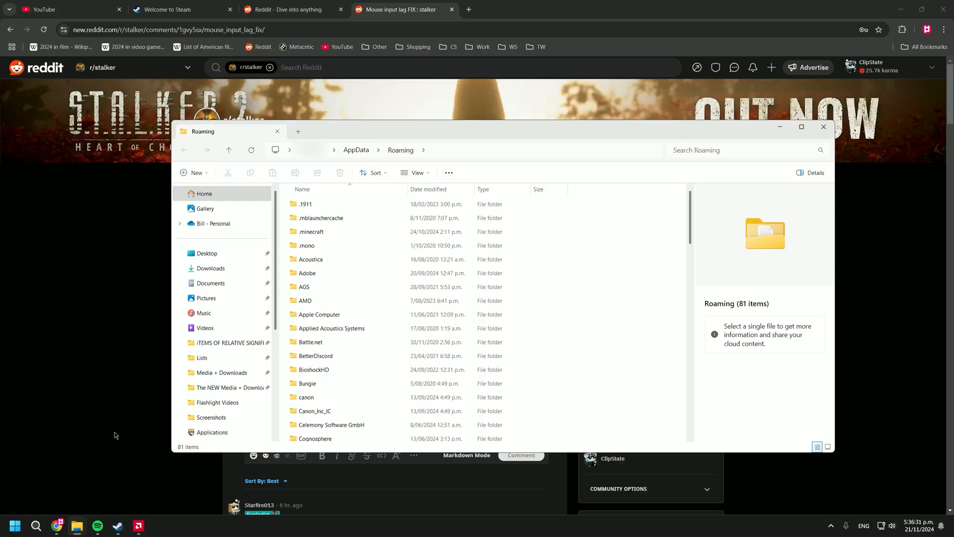
pyautogui.click(356, 150)
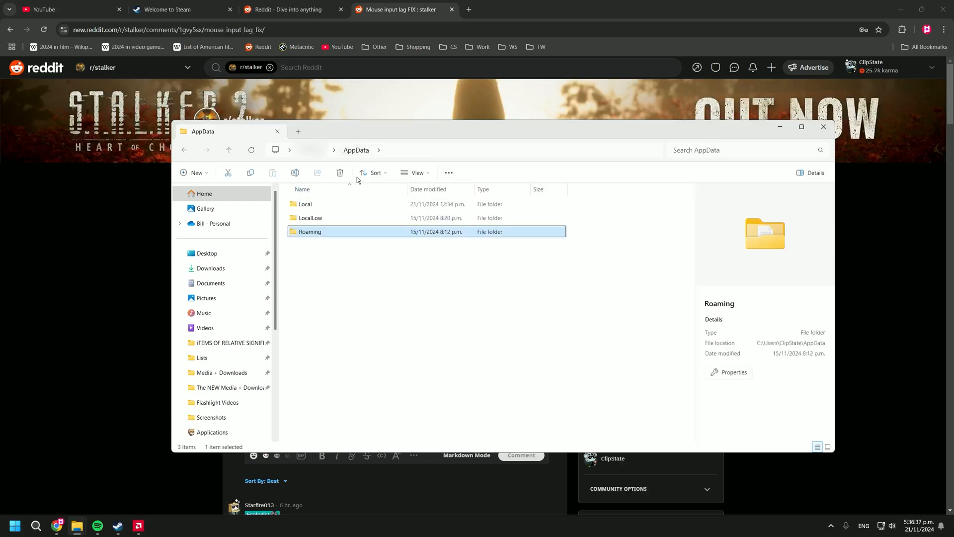
pyautogui.doubleClick(305, 204)
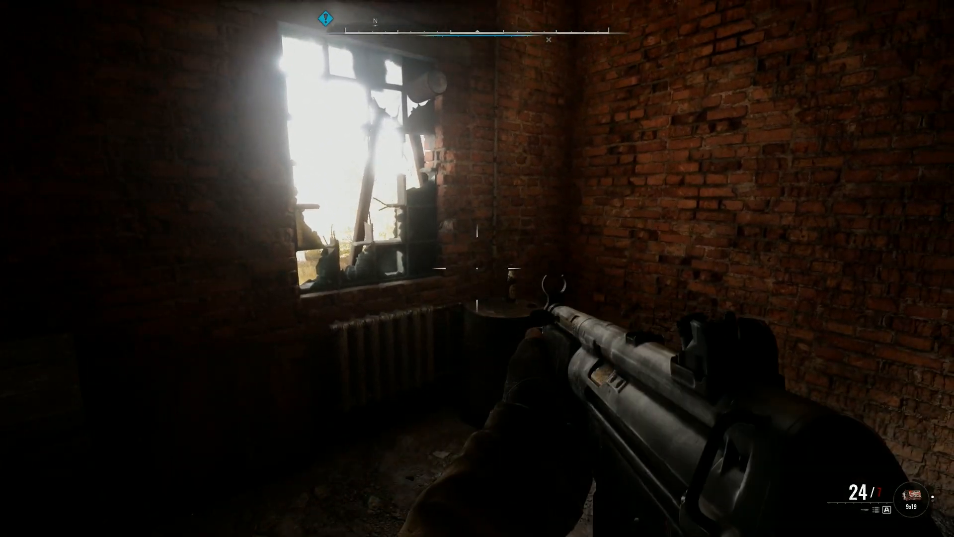
pyautogui.moveTo(476, 268)
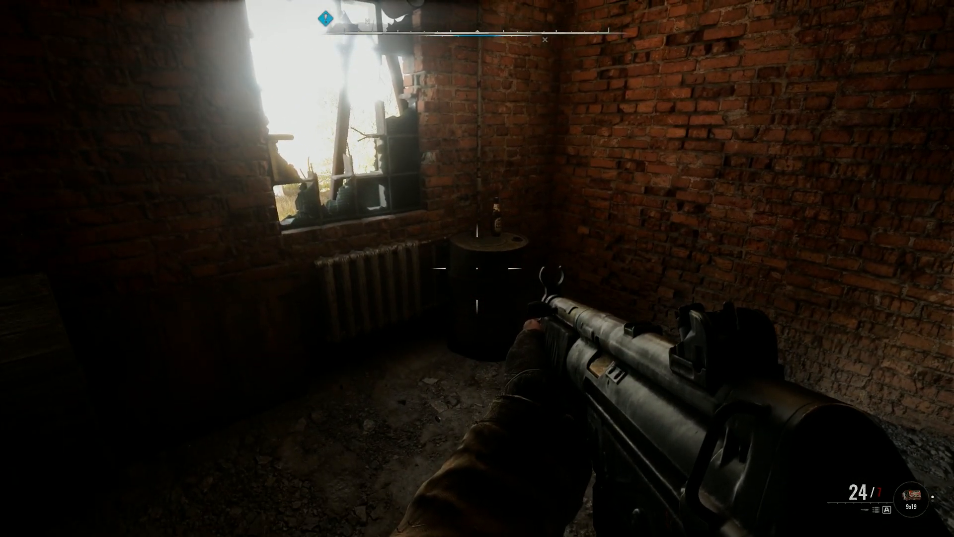